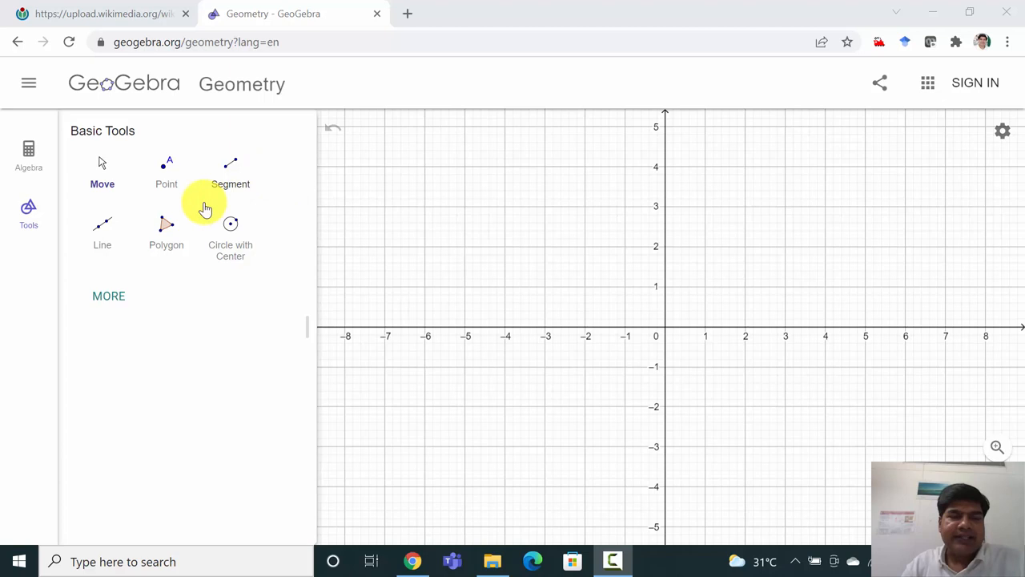
{"action": "mouse_move", "coordinate": [777, 388]}
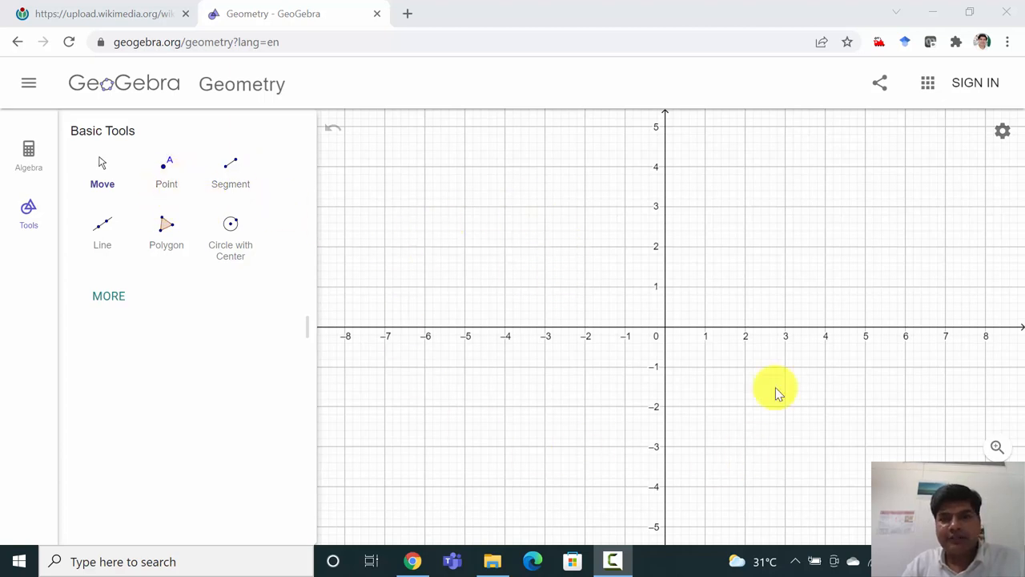
{"action": "mouse_move", "coordinate": [753, 245]}
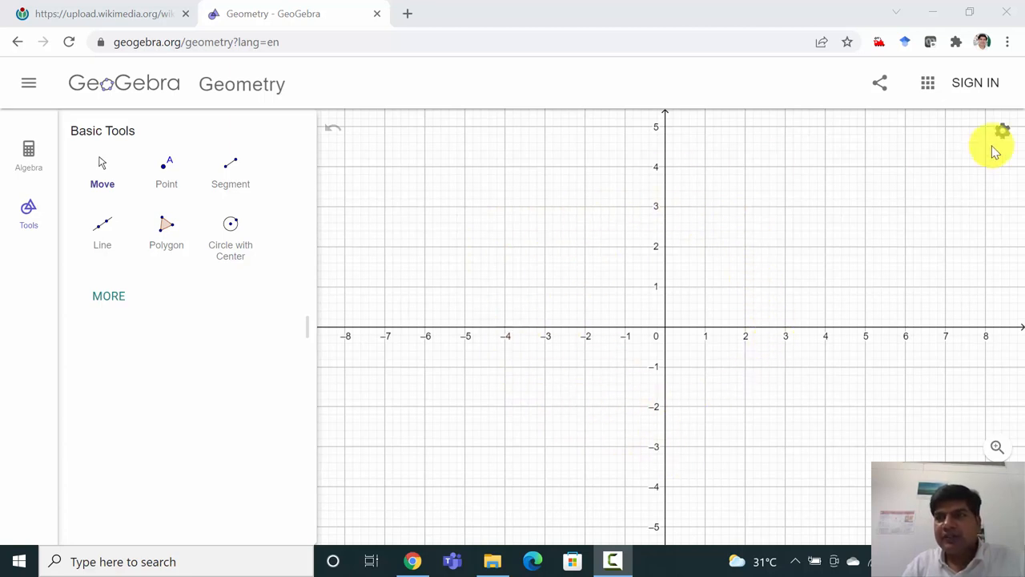
Step: Uncheck Show Axes and set the grid to No Grid in the graphics settings
{"action": "left_click", "coordinate": [1003, 133]}
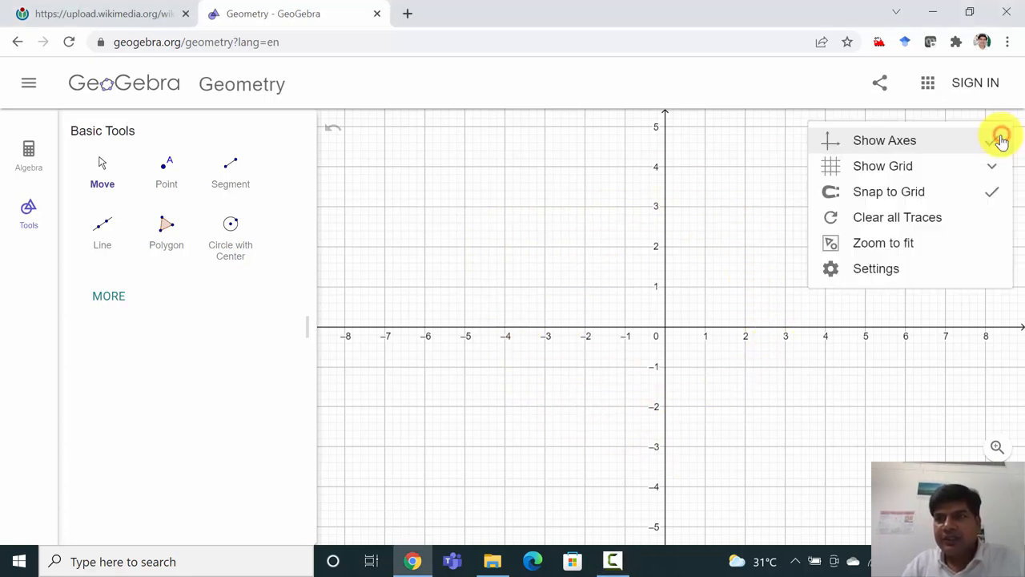
{"action": "left_click", "coordinate": [884, 140]}
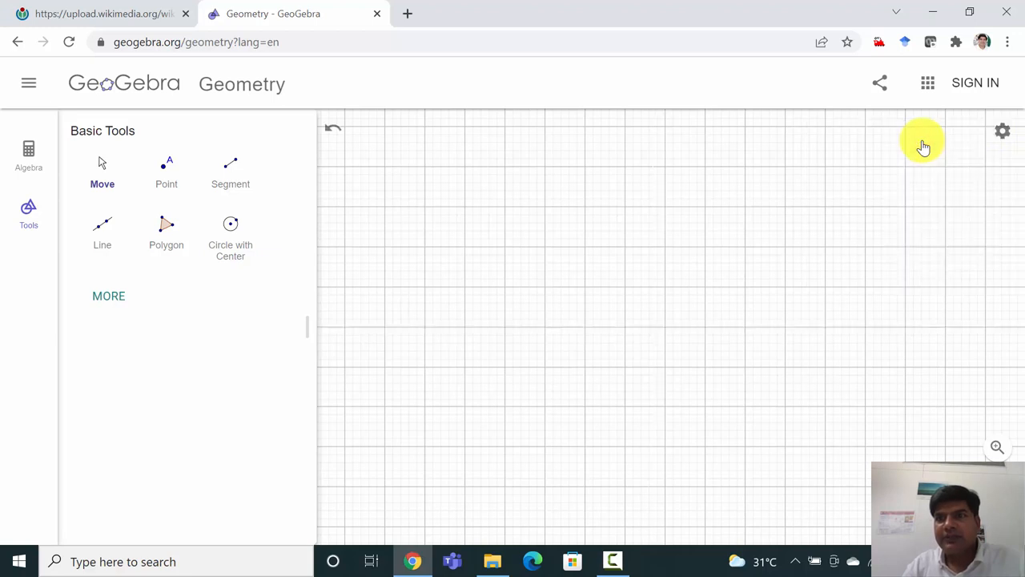
{"action": "left_click", "coordinate": [1002, 130]}
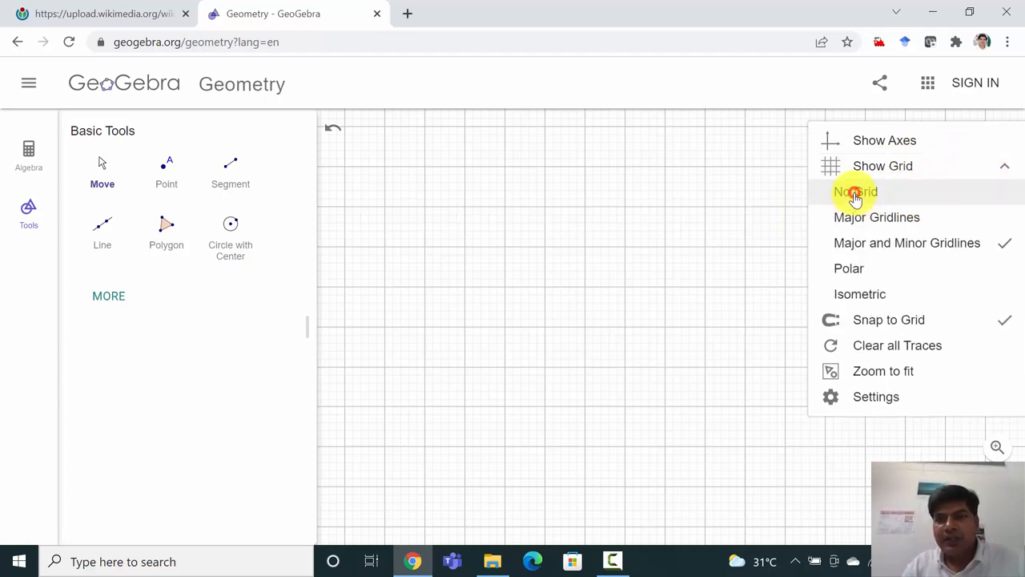
{"action": "left_click", "coordinate": [855, 191]}
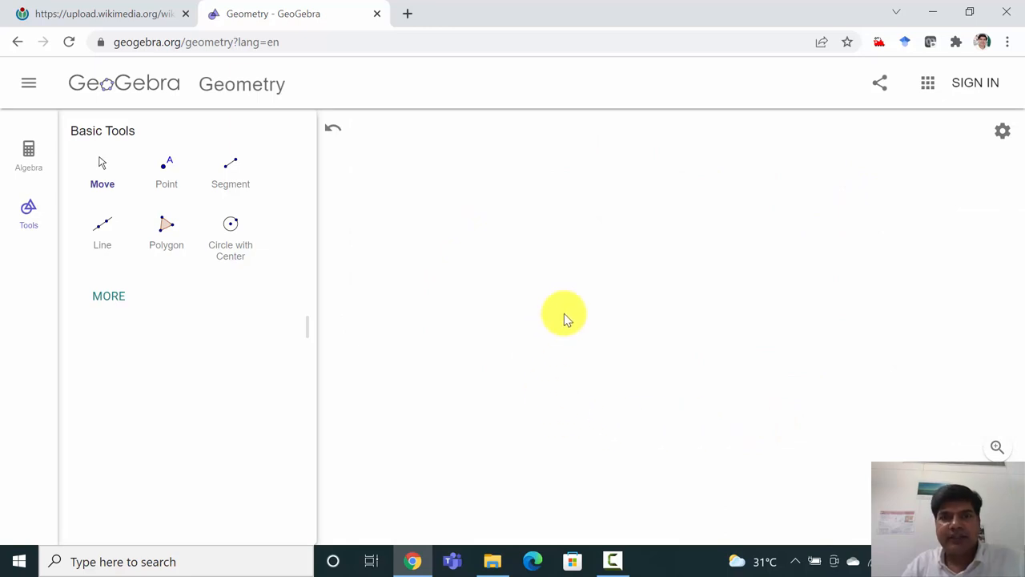
{"action": "mouse_move", "coordinate": [549, 252]}
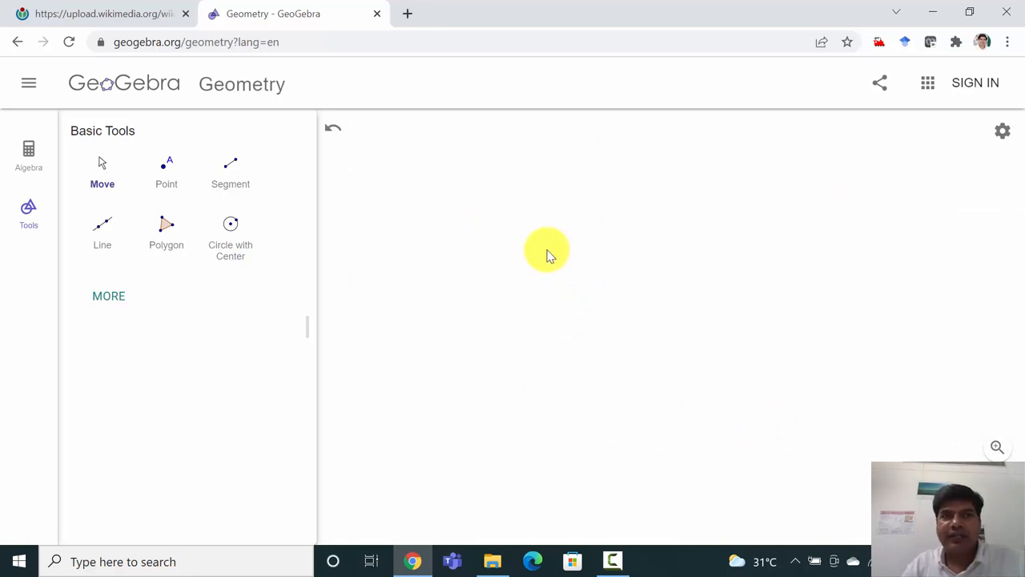
{"action": "mouse_move", "coordinate": [416, 240]}
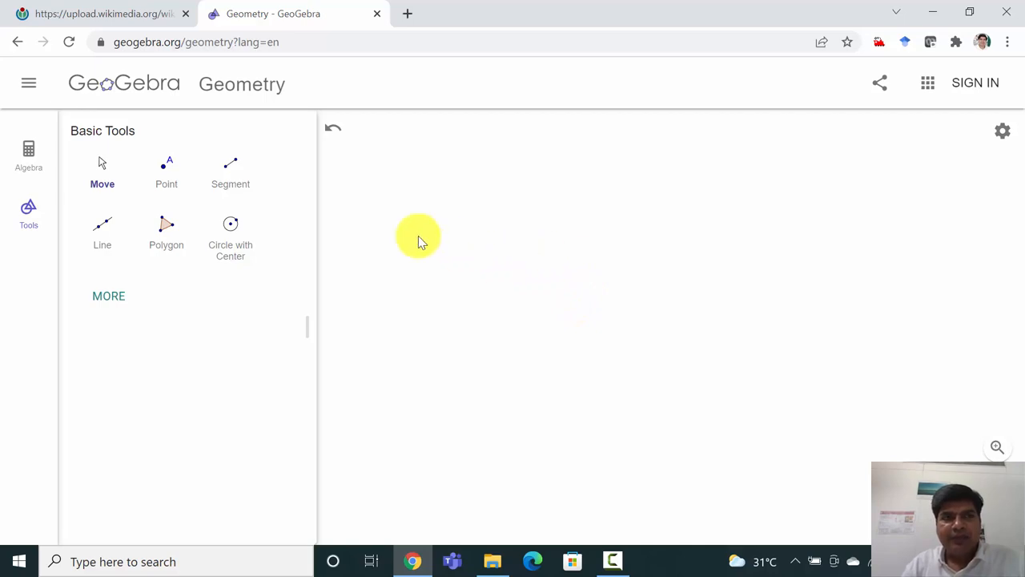
{"action": "mouse_move", "coordinate": [631, 333]}
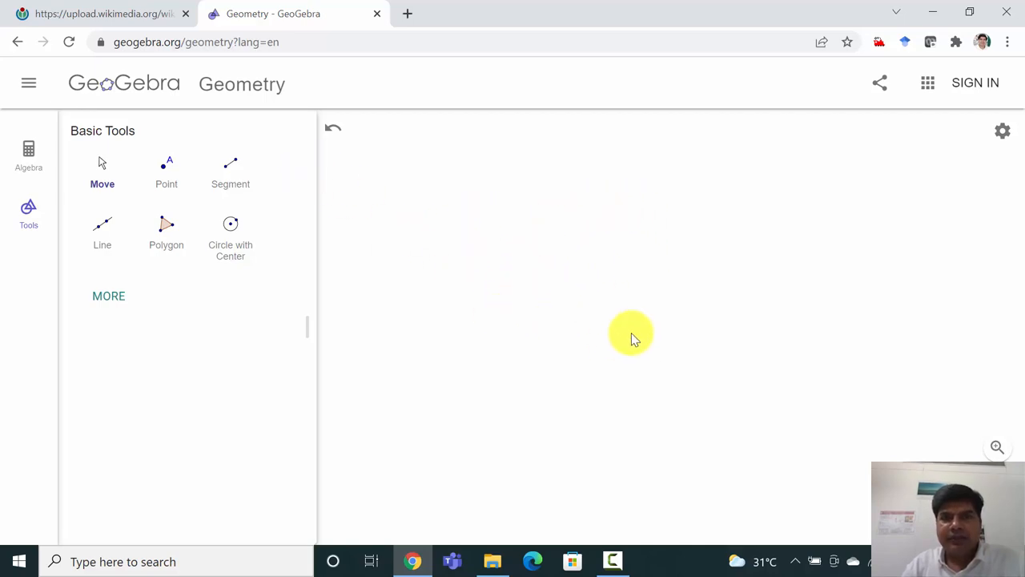
{"action": "left_click", "coordinate": [104, 14]}
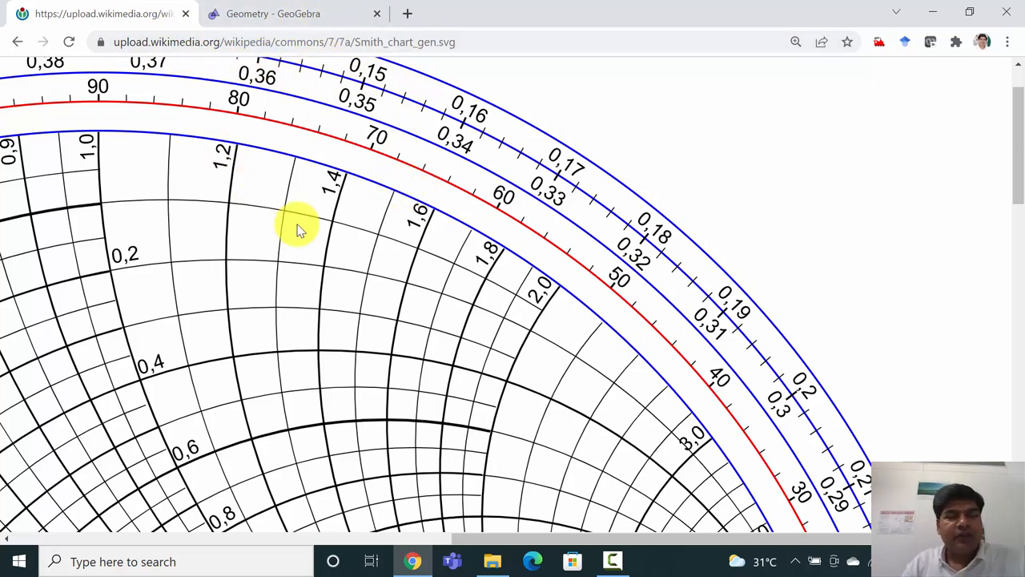
{"action": "mouse_move", "coordinate": [453, 72]}
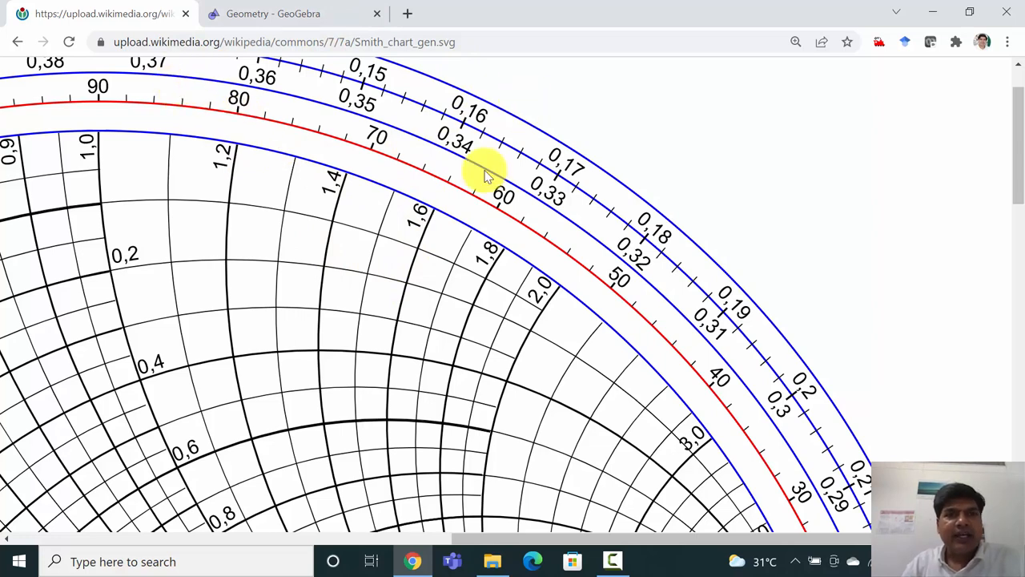
{"action": "left_click", "coordinate": [273, 13]}
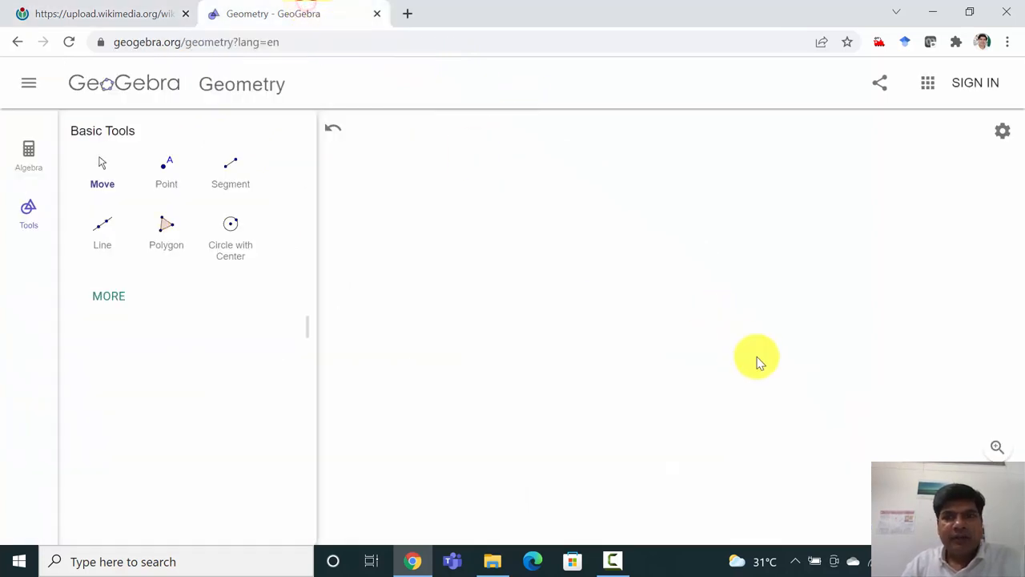
{"action": "mouse_move", "coordinate": [685, 365]}
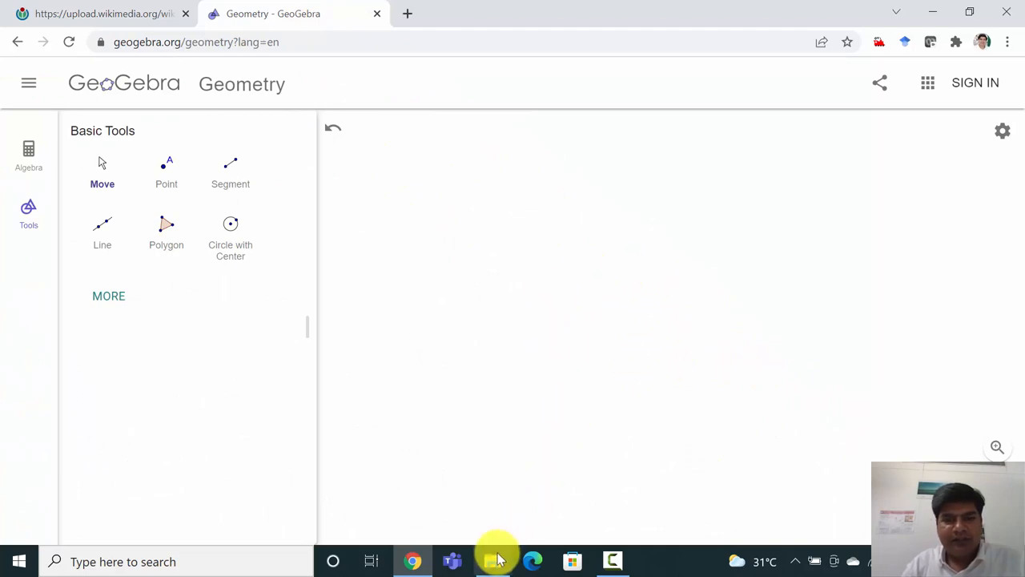
Step: Open File Explorer from the taskbar to reach the Smith chart SVG file
{"action": "left_click", "coordinate": [493, 560]}
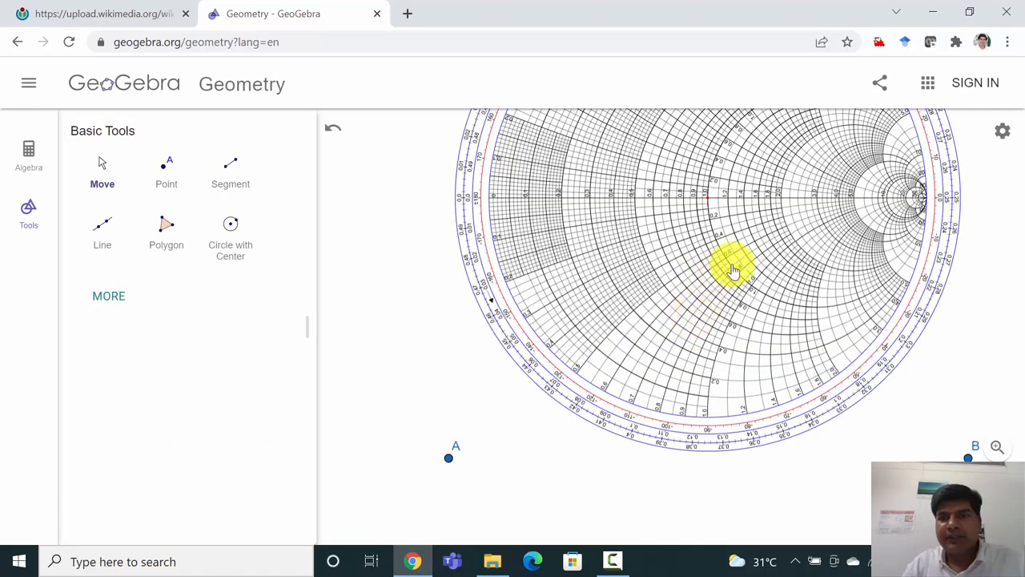
{"action": "mouse_move", "coordinate": [685, 265]}
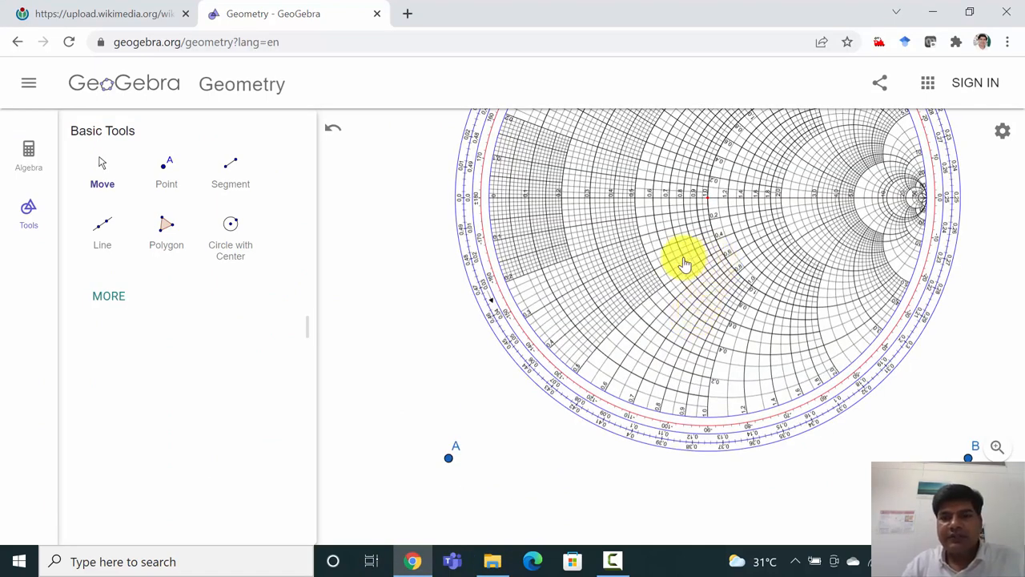
Step: Drag the Smith chart image and corner points A and B to reposition and rescale it
{"action": "right_click", "coordinate": [685, 260]}
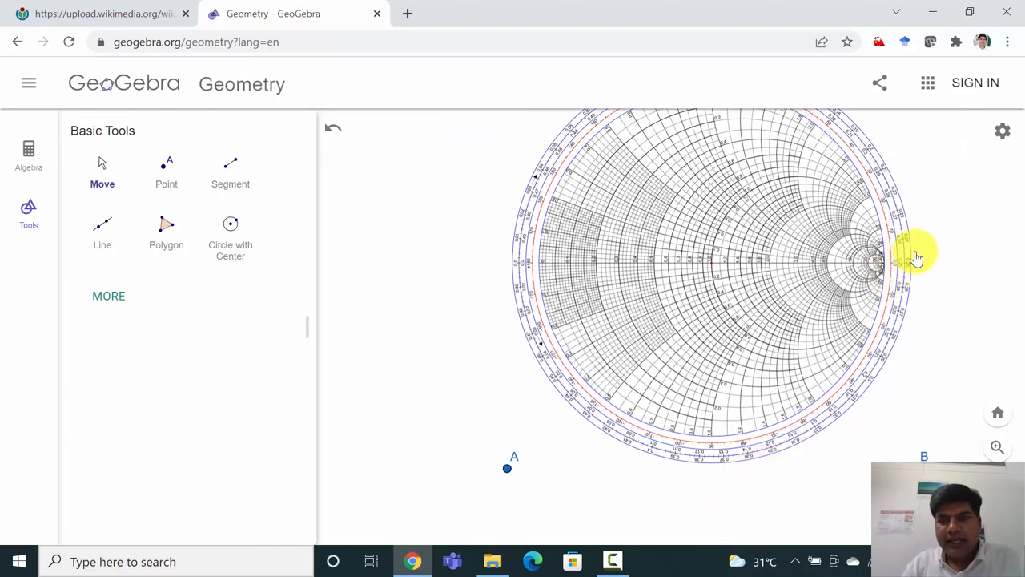
{"action": "left_click_drag", "start_coordinate": [917, 258], "coordinate": [607, 290]}
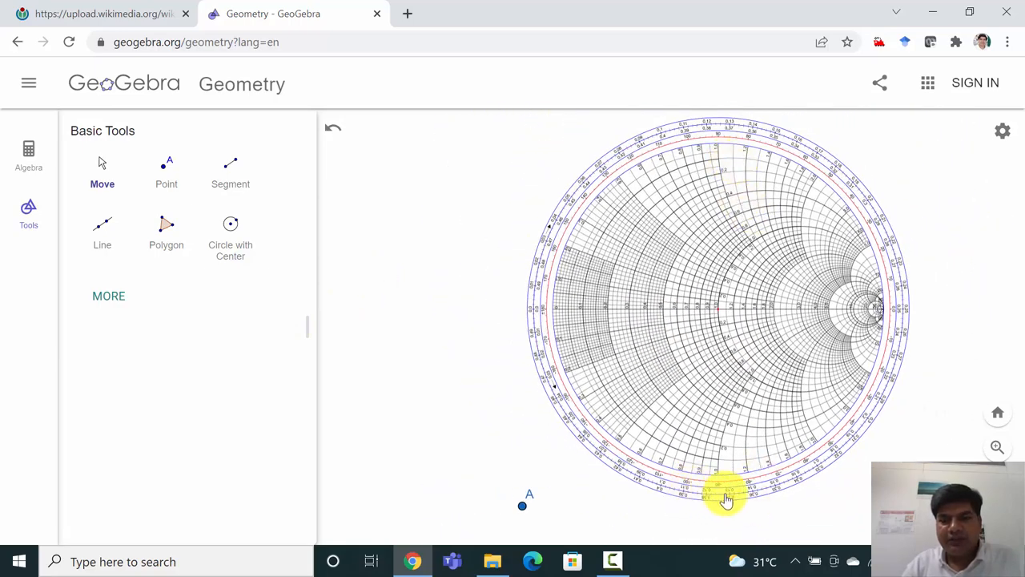
{"action": "left_click_drag", "start_coordinate": [725, 492], "coordinate": [761, 297]}
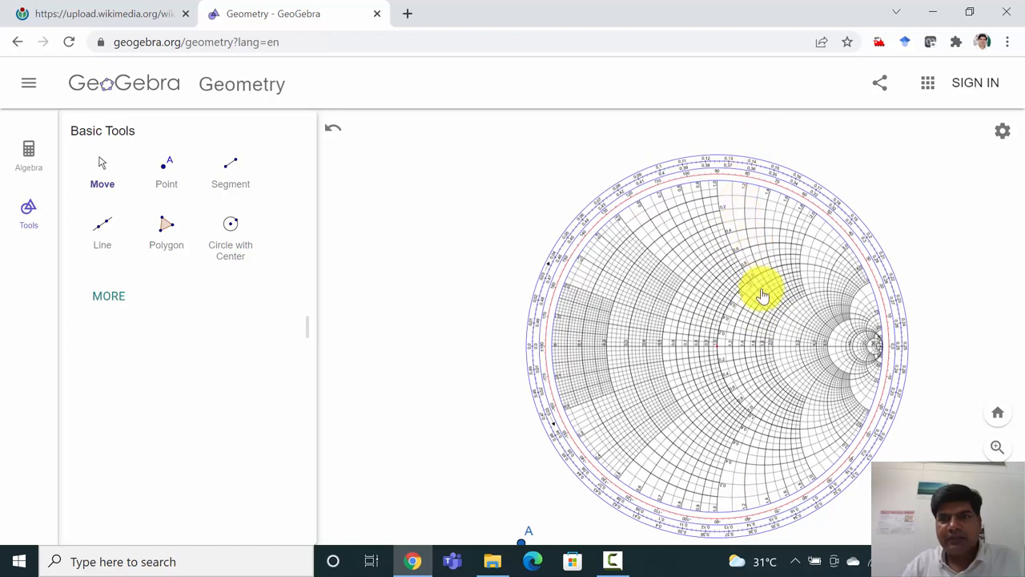
{"action": "left_click_drag", "start_coordinate": [761, 295], "coordinate": [775, 427]}
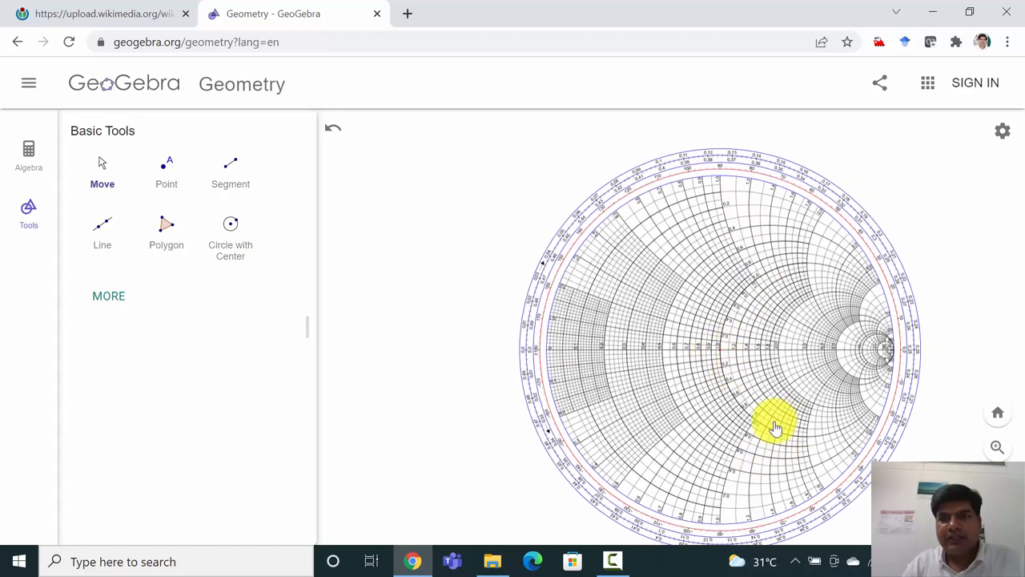
{"action": "left_click_drag", "start_coordinate": [777, 427], "coordinate": [721, 152]}
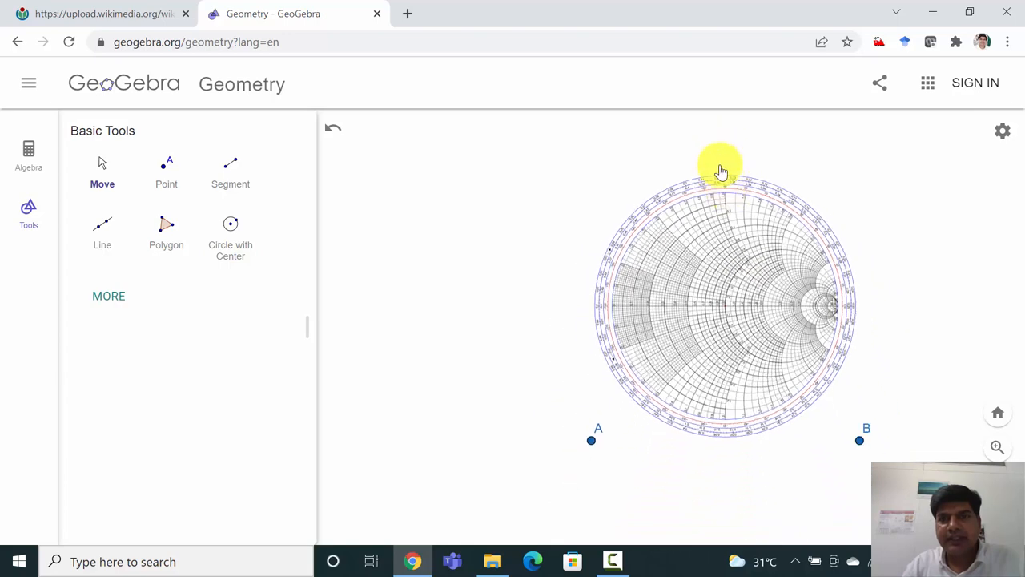
{"action": "left_click_drag", "start_coordinate": [721, 168], "coordinate": [741, 304]}
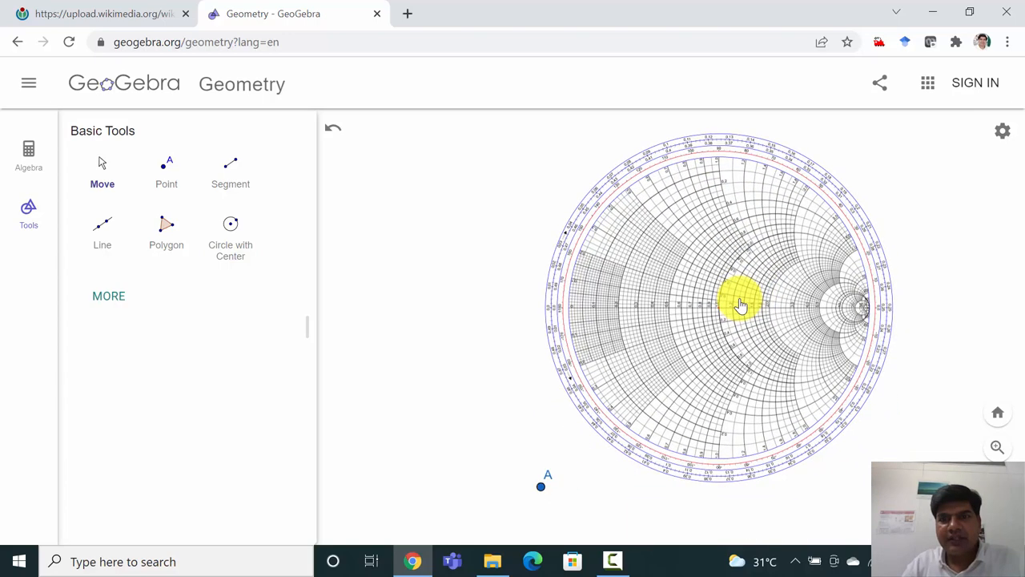
{"action": "left_click_drag", "start_coordinate": [741, 305], "coordinate": [721, 352]}
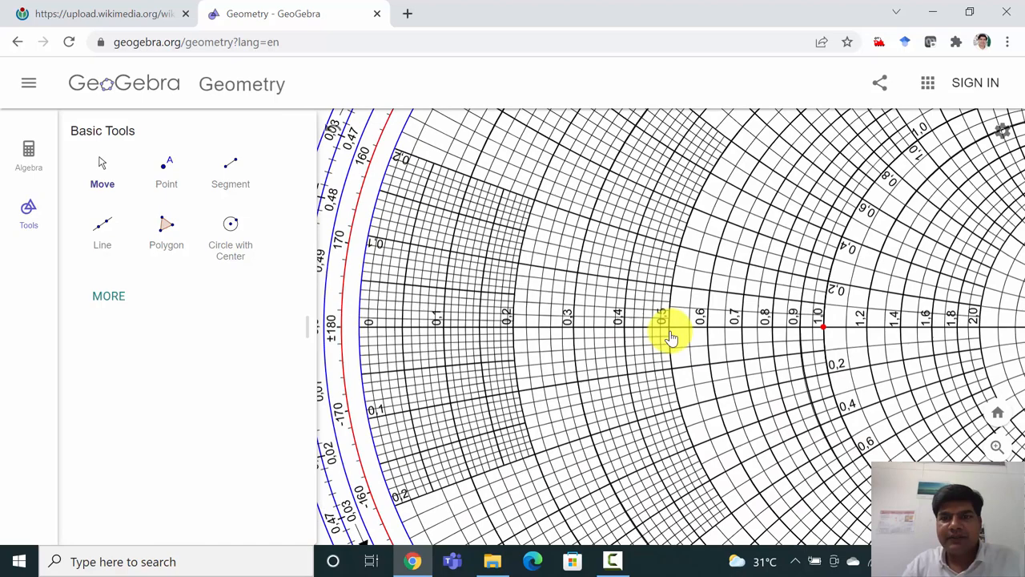
Step: Zoom back out so the whole Smith chart disc is in view
{"action": "left_click_drag", "start_coordinate": [669, 337], "coordinate": [349, 356]}
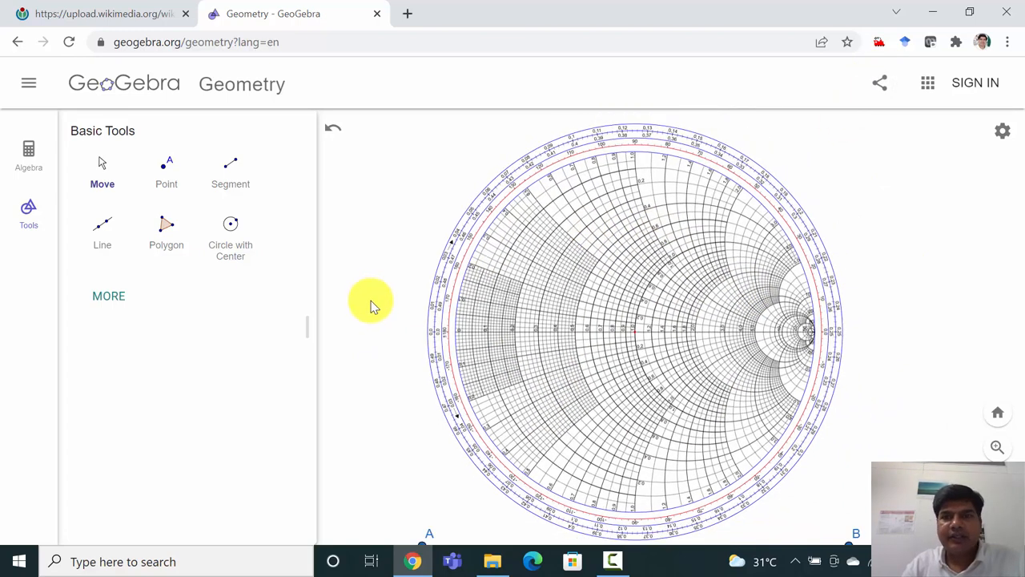
{"action": "mouse_move", "coordinate": [166, 172]}
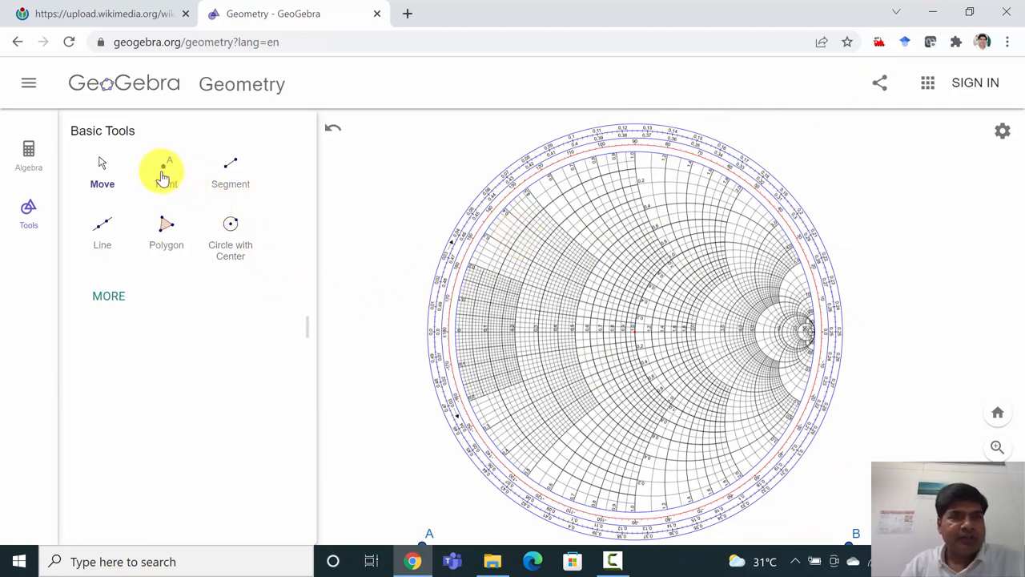
{"action": "mouse_move", "coordinate": [230, 172]}
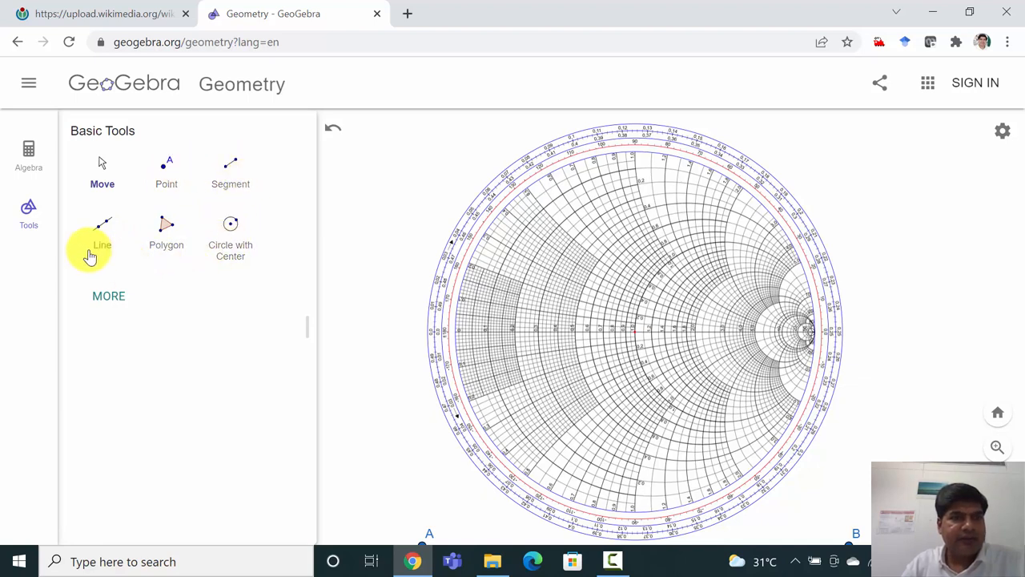
{"action": "mouse_move", "coordinate": [230, 172]}
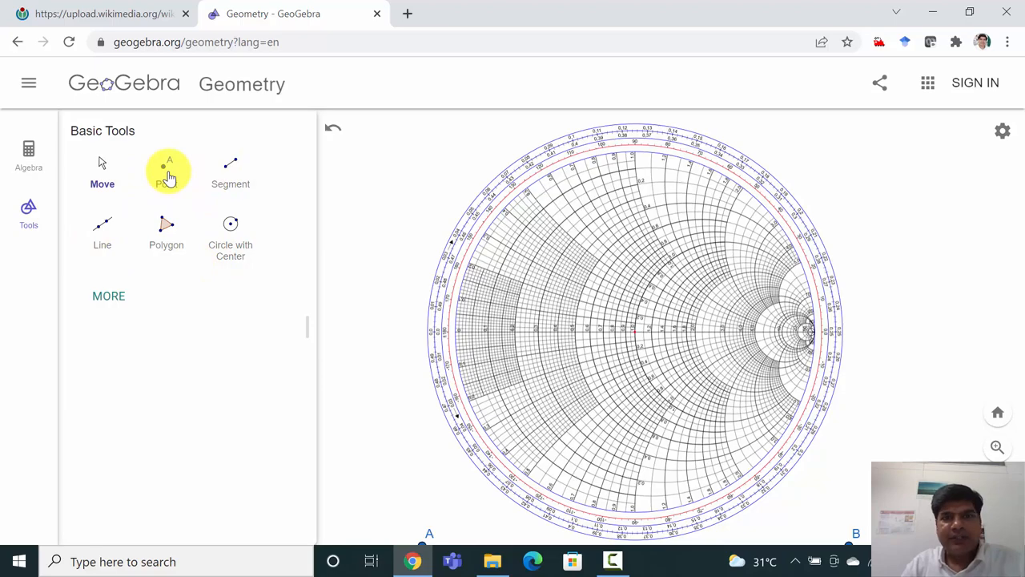
Step: With the Point tool, zoom in and place point C below the 0.4 arc label
{"action": "left_click", "coordinate": [166, 168]}
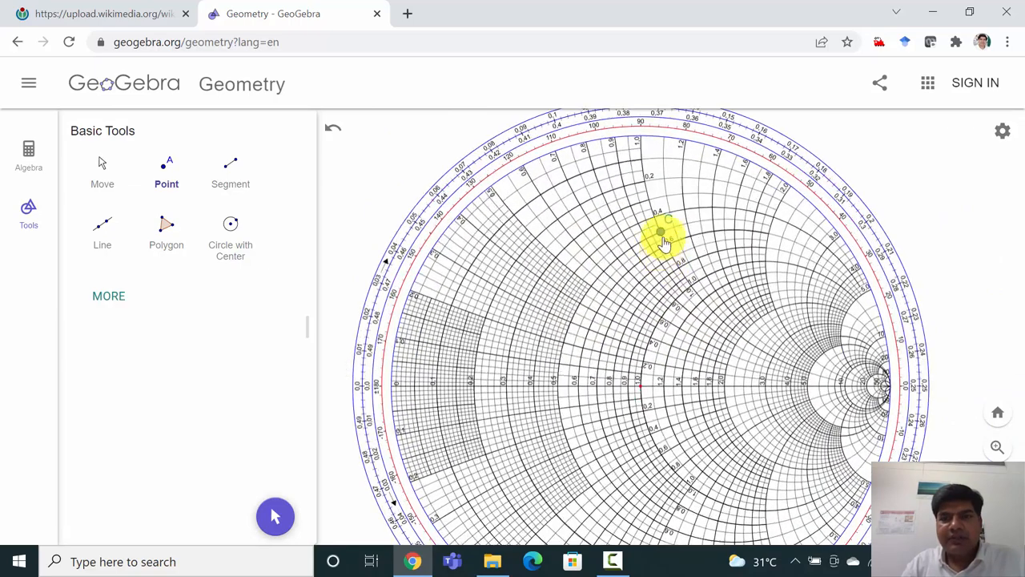
{"action": "scroll", "scroll_direction": "up", "scroll_amount": 3}
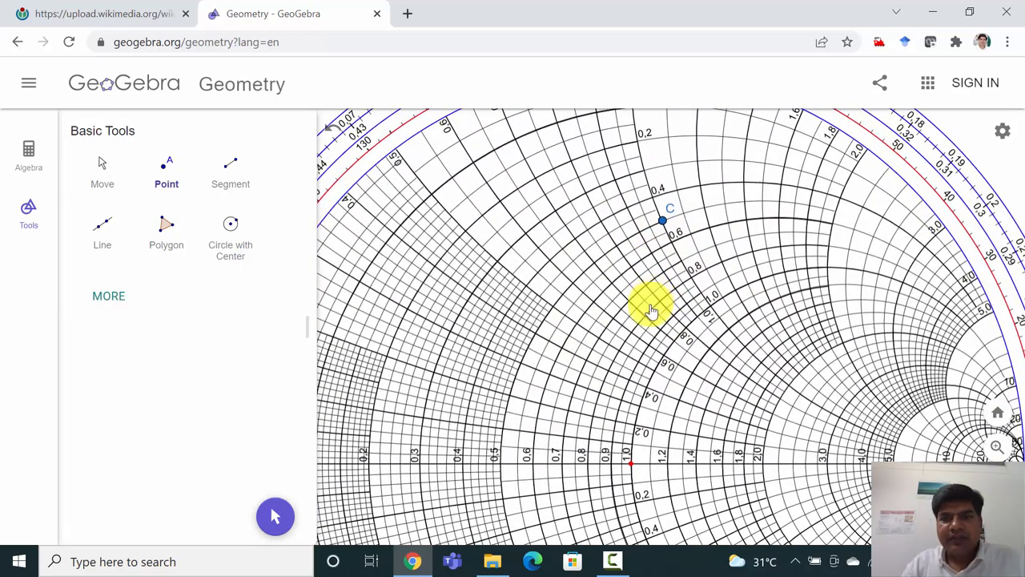
{"action": "left_click_drag", "start_coordinate": [653, 312], "coordinate": [653, 252]}
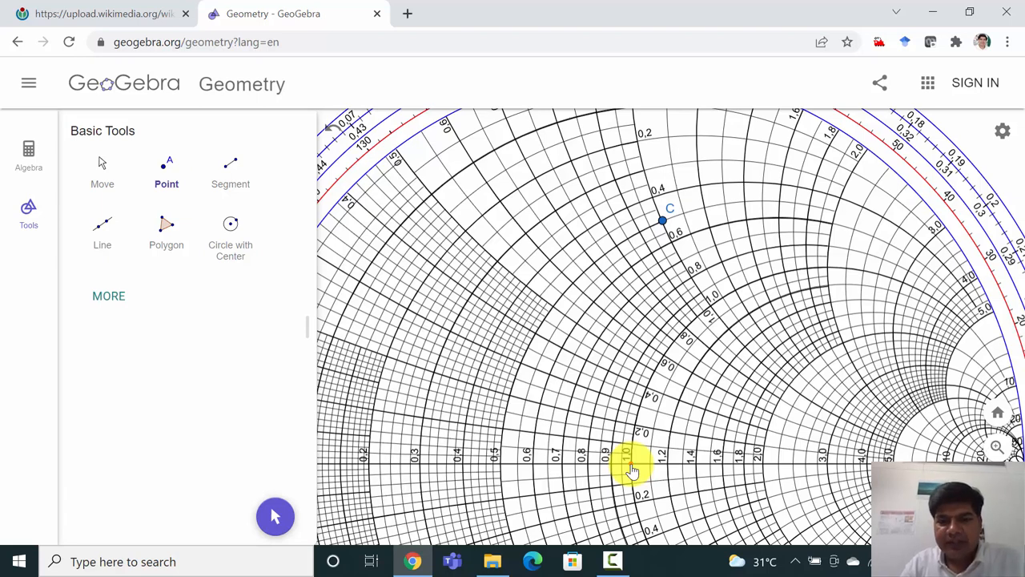
Step: Place point D at the chart centre and draw a circle around D through new point E near C
{"action": "left_click", "coordinate": [633, 465]}
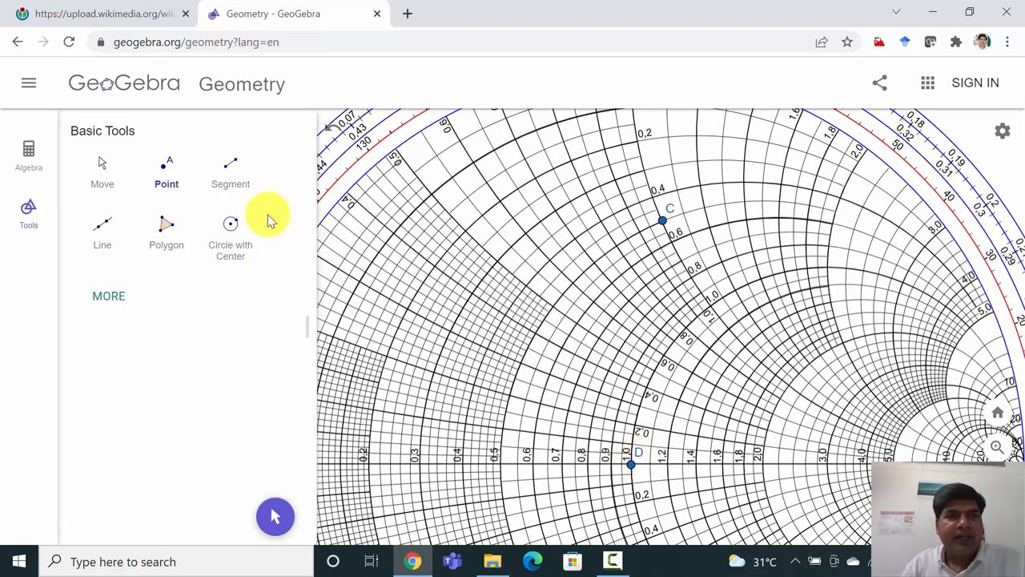
{"action": "left_click", "coordinate": [231, 233]}
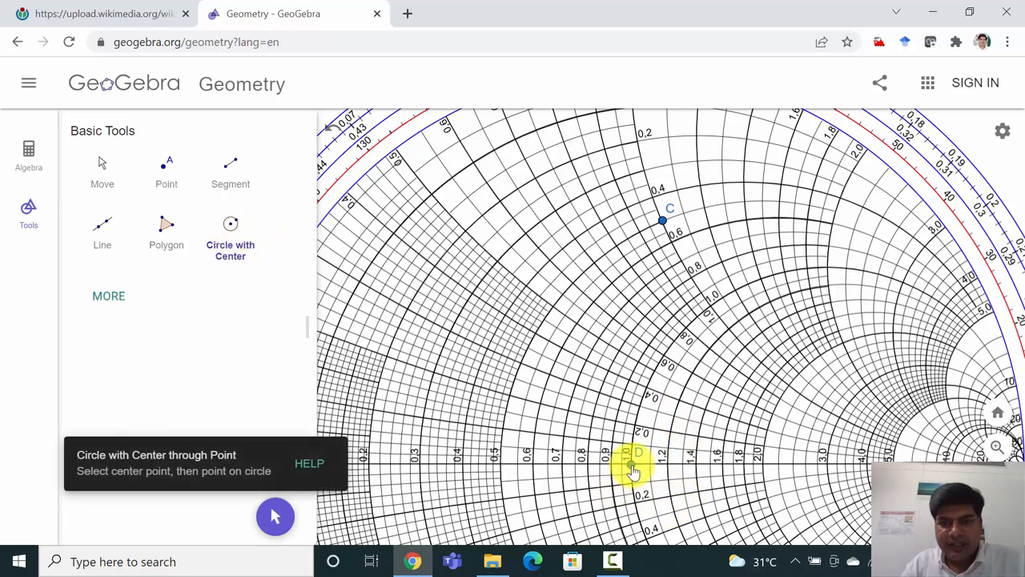
{"action": "left_click", "coordinate": [713, 479]}
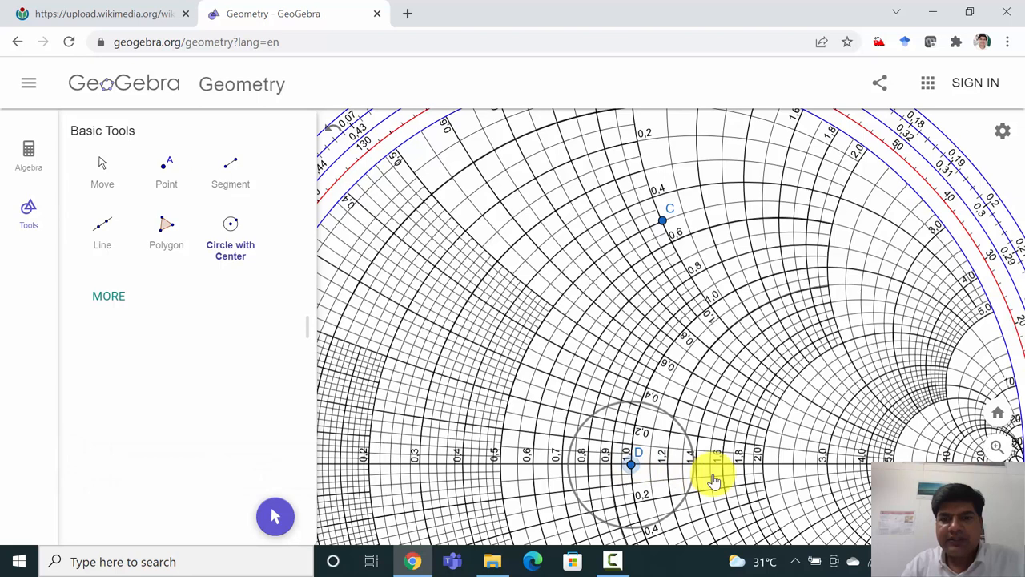
{"action": "left_click_drag", "start_coordinate": [713, 476], "coordinate": [873, 477]}
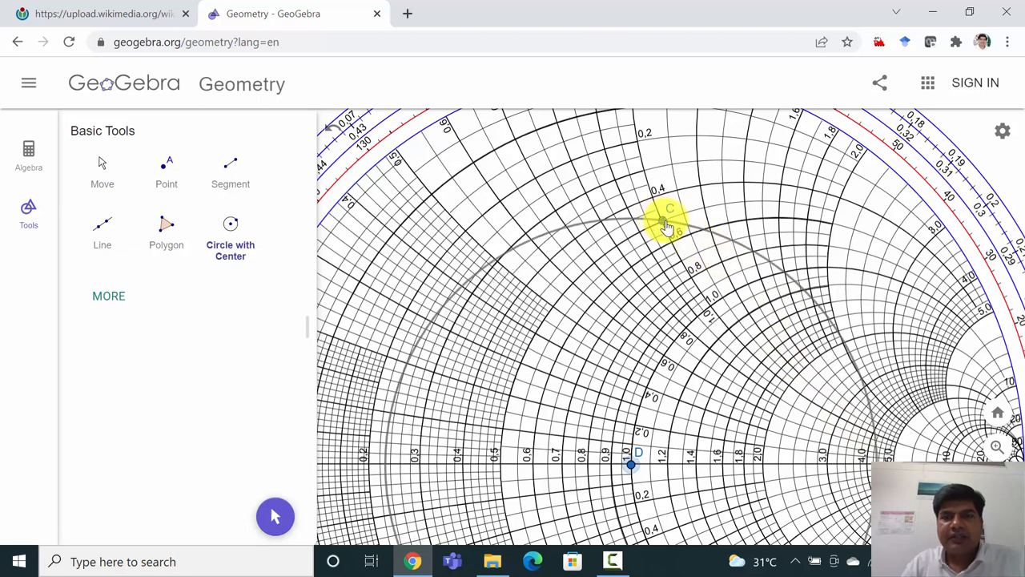
{"action": "left_click_drag", "start_coordinate": [669, 216], "coordinate": [693, 232]}
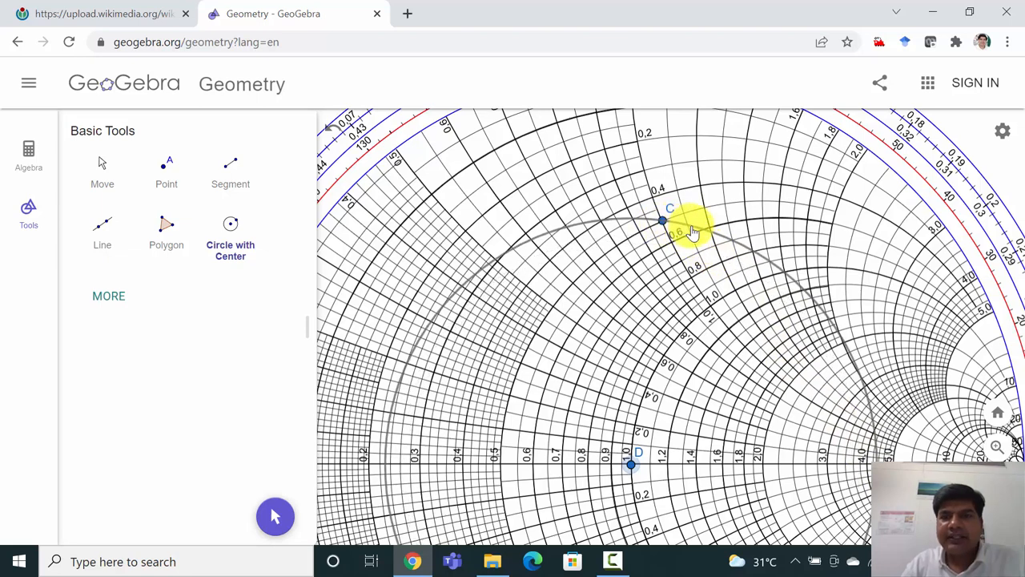
{"action": "left_click", "coordinate": [690, 225]}
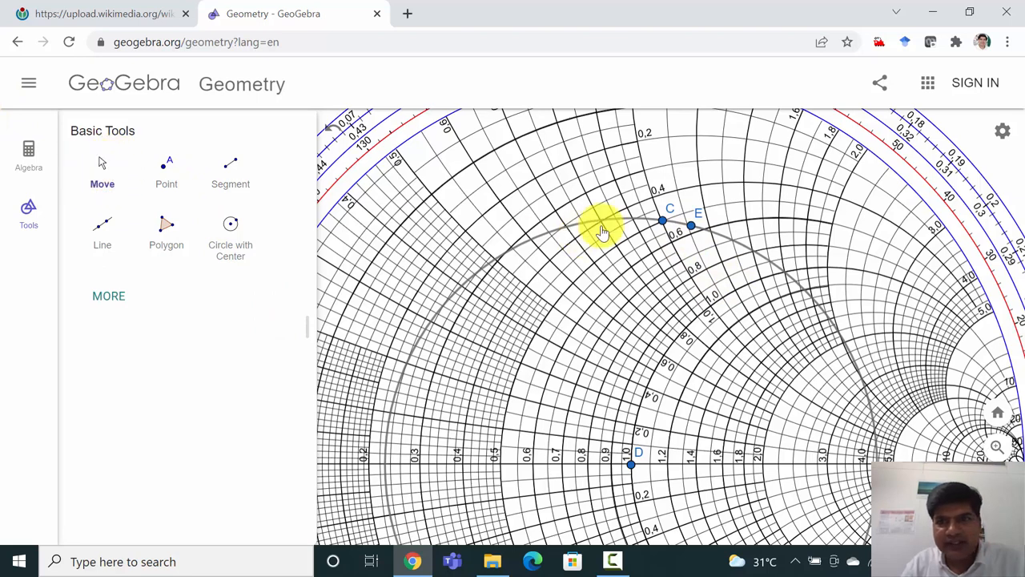
Step: Slide point E along the circle toward point C
{"action": "left_click_drag", "start_coordinate": [601, 228], "coordinate": [693, 240]}
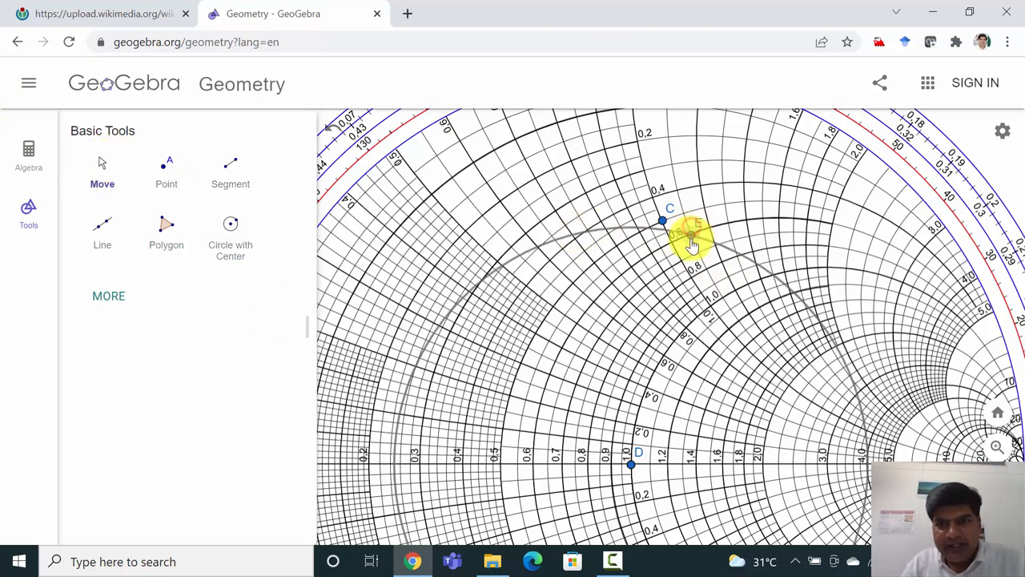
{"action": "left_click_drag", "start_coordinate": [693, 241], "coordinate": [713, 236]}
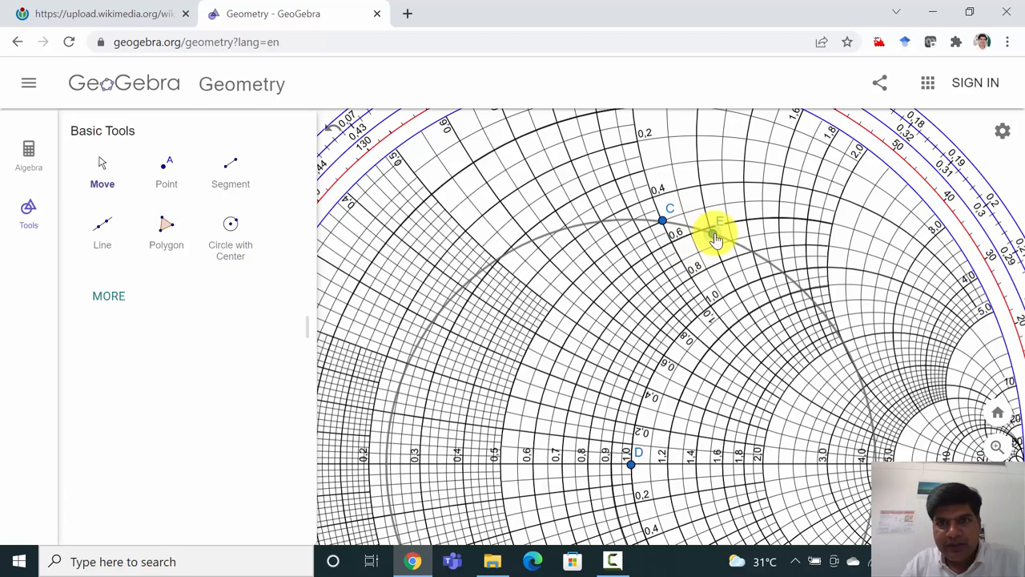
{"action": "left_click_drag", "start_coordinate": [717, 224], "coordinate": [734, 244]}
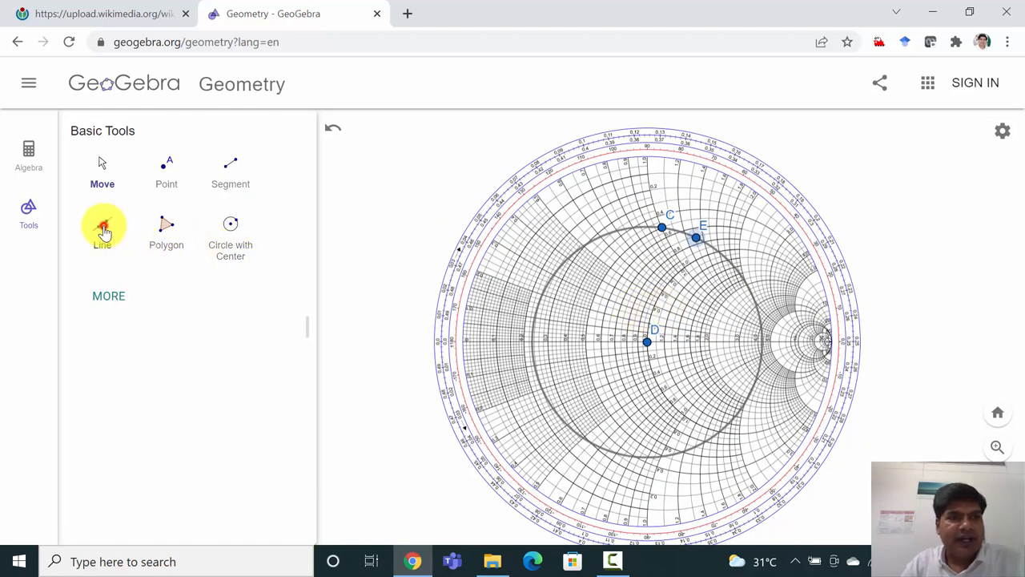
Step: Draw a line from D through new point F, and a segment from D to point G
{"action": "left_click", "coordinate": [102, 228]}
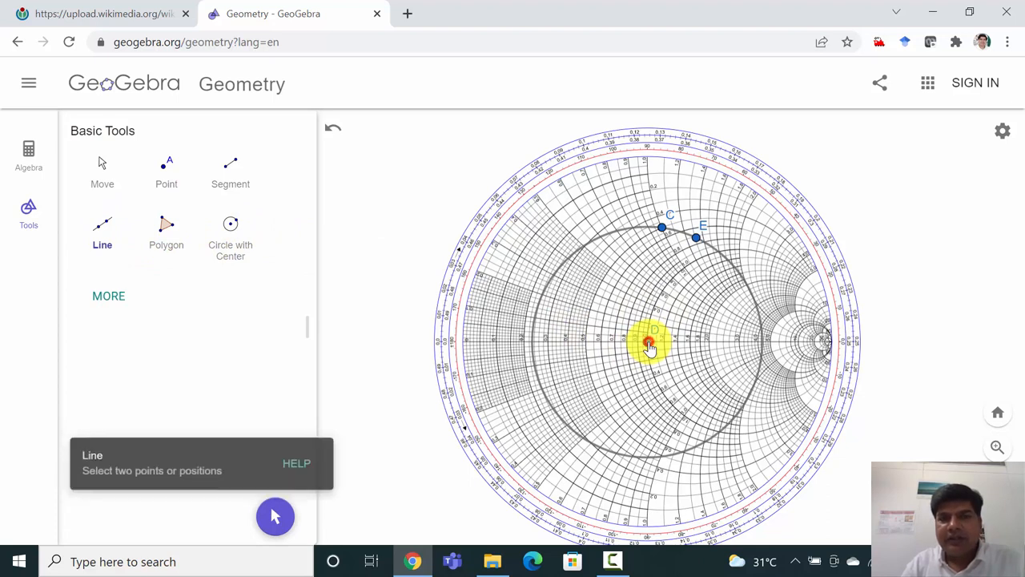
{"action": "left_click", "coordinate": [821, 289]}
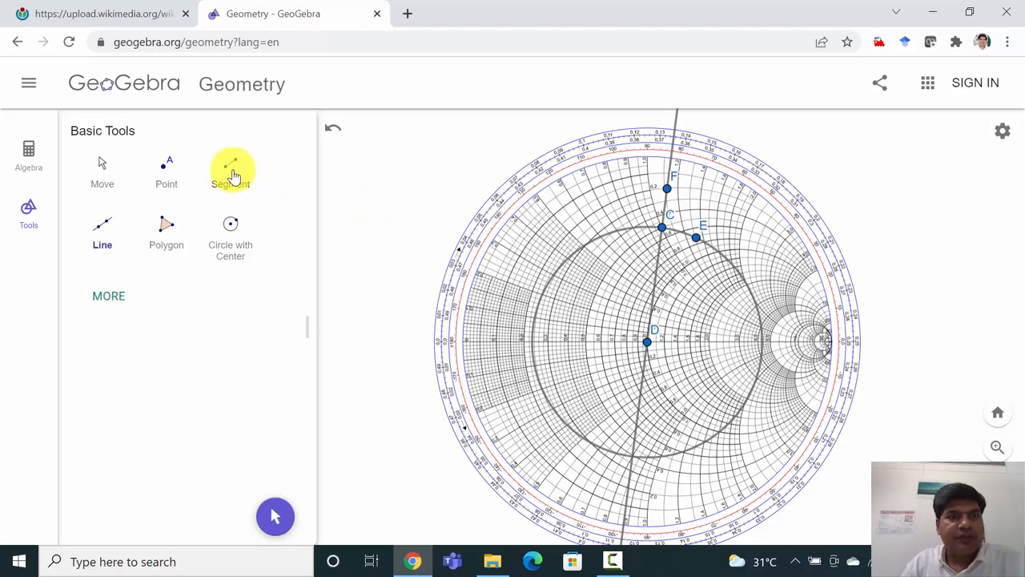
{"action": "left_click", "coordinate": [230, 172]}
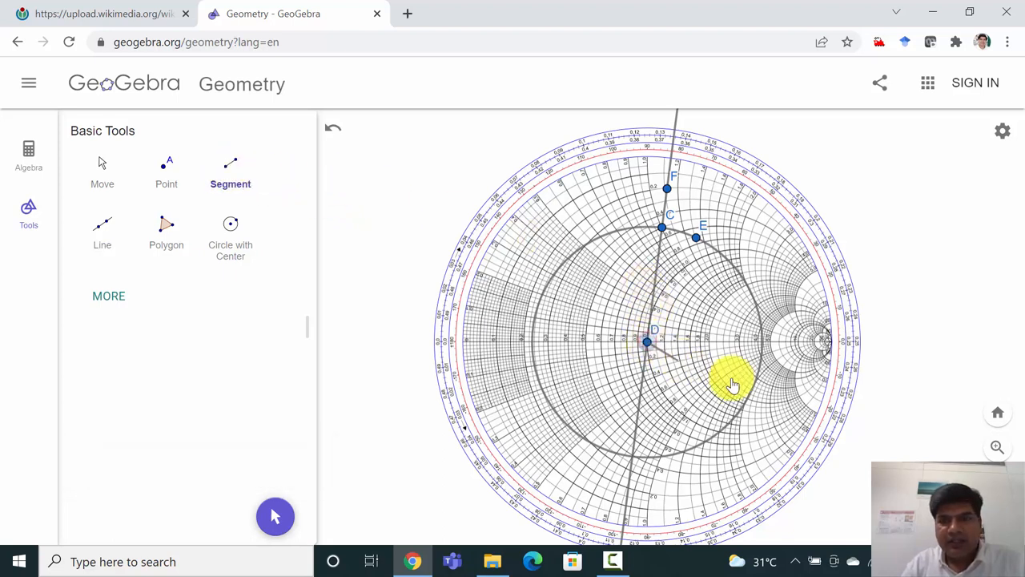
{"action": "left_click_drag", "start_coordinate": [649, 342], "coordinate": [897, 457]}
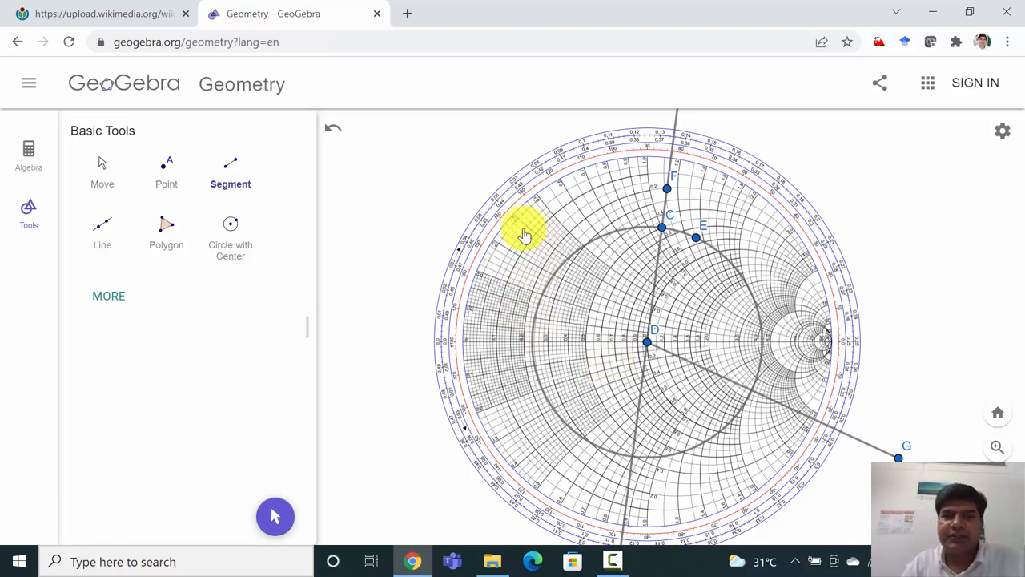
{"action": "mouse_move", "coordinate": [538, 237]}
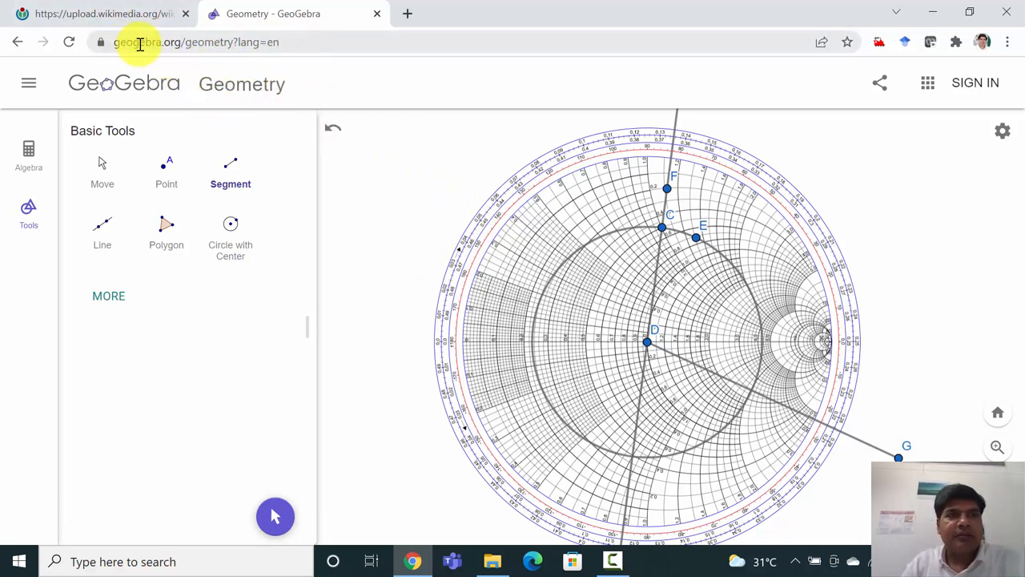
{"action": "mouse_move", "coordinate": [392, 249]}
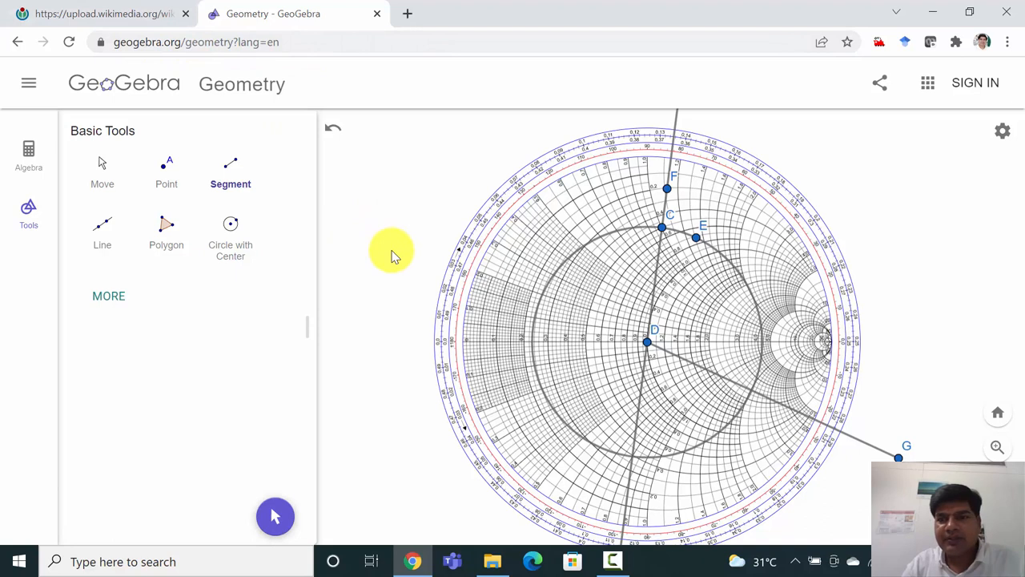
{"action": "mouse_move", "coordinate": [381, 264]}
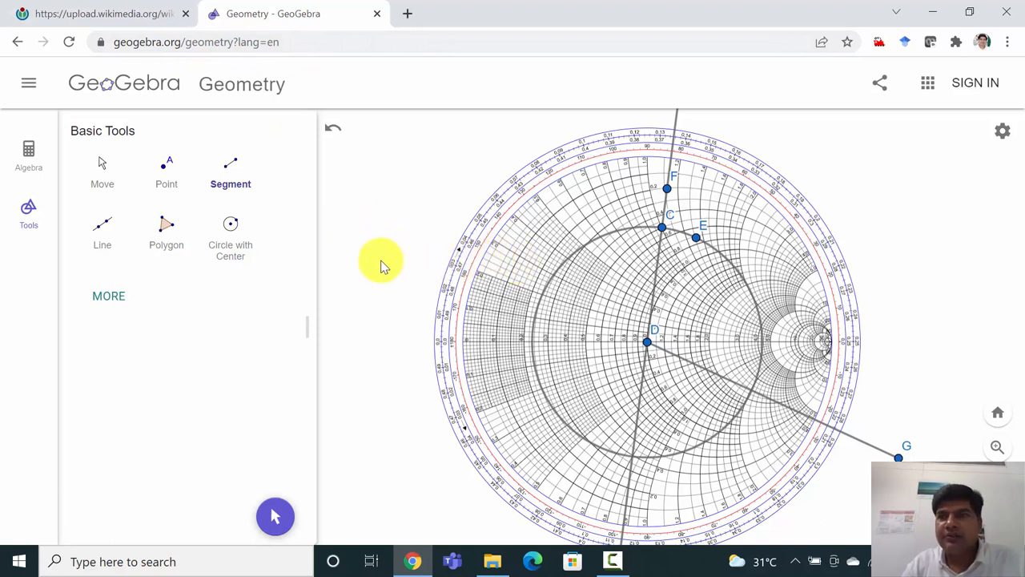
{"action": "mouse_move", "coordinate": [392, 201]}
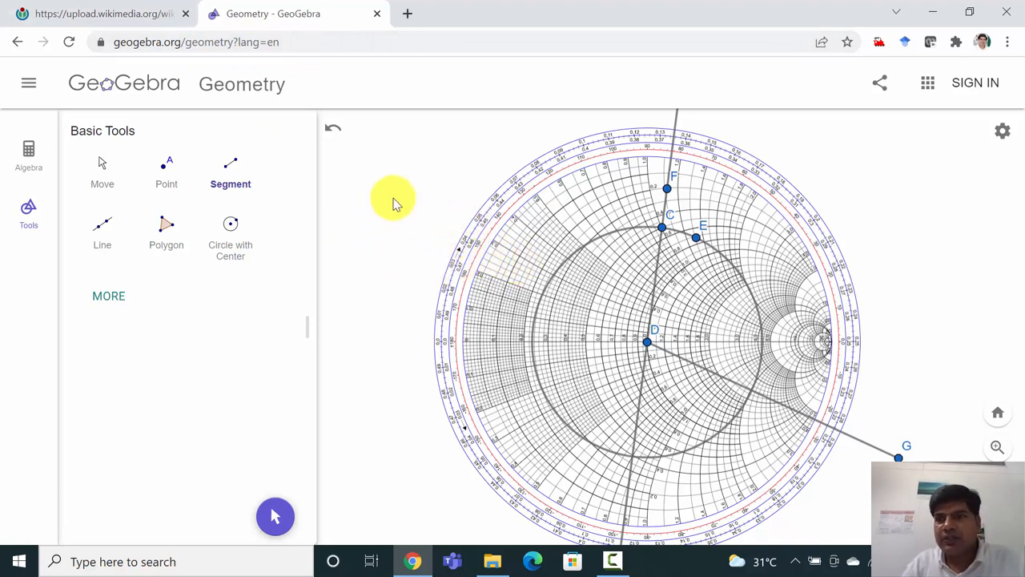